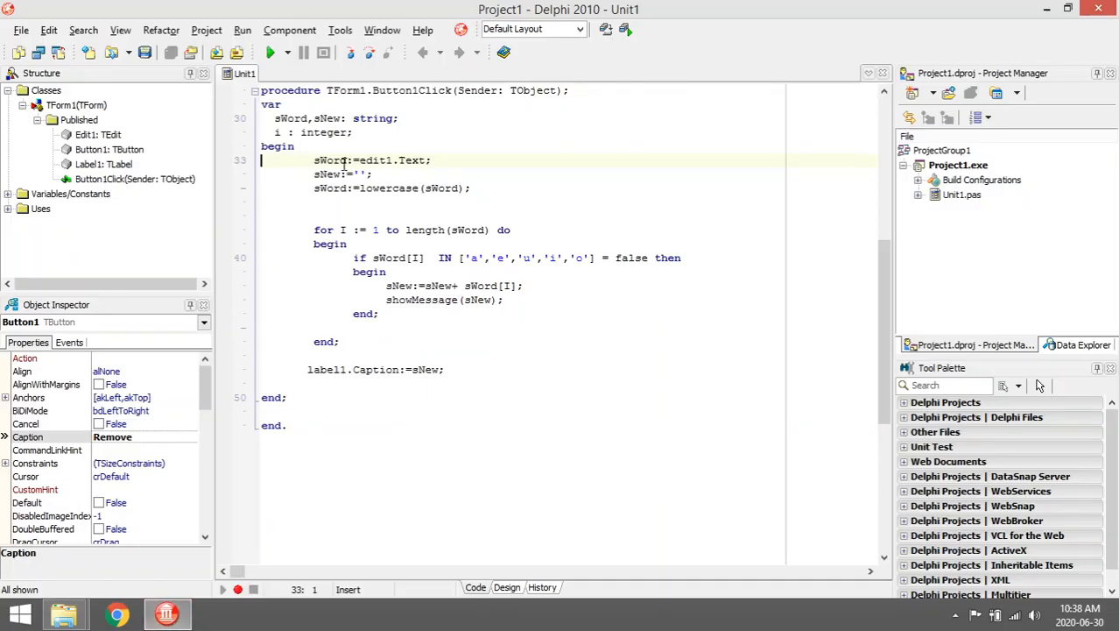
Step: Compile and run the vowel-removal project from the toolbar
click(272, 52)
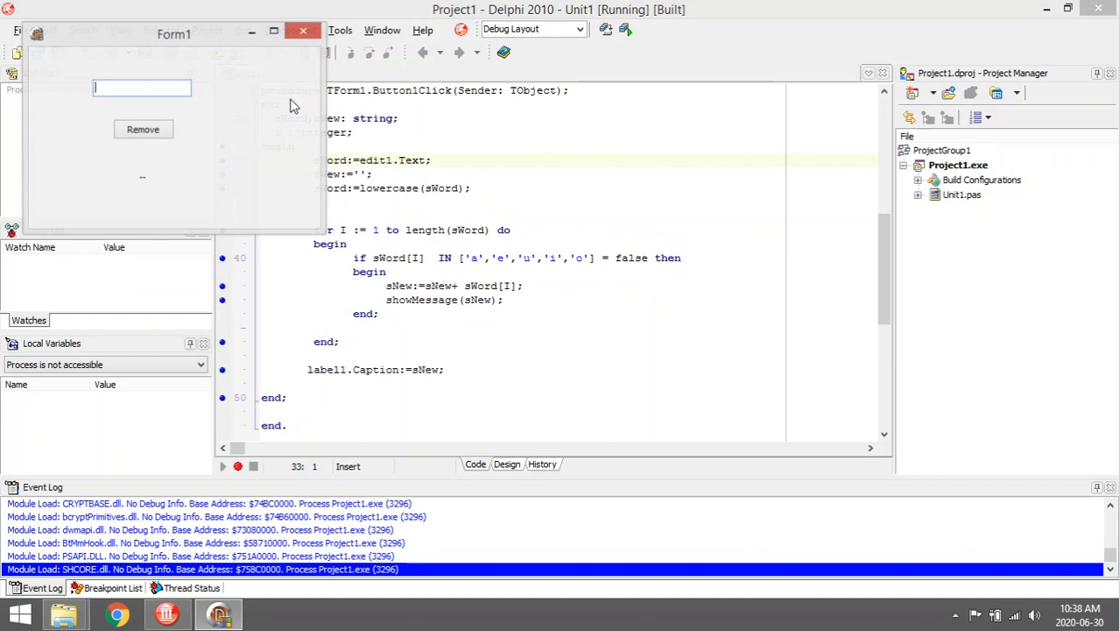
Step: Enter 'word', remove its vowels, and dismiss the progress messages showing the result building
text(word)
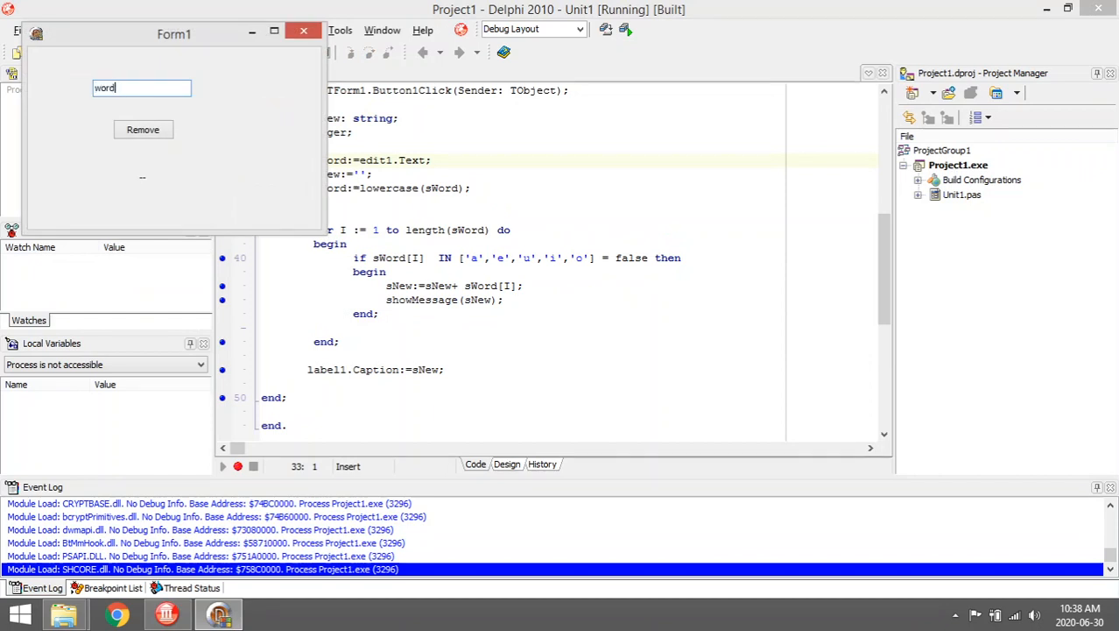
click(143, 129)
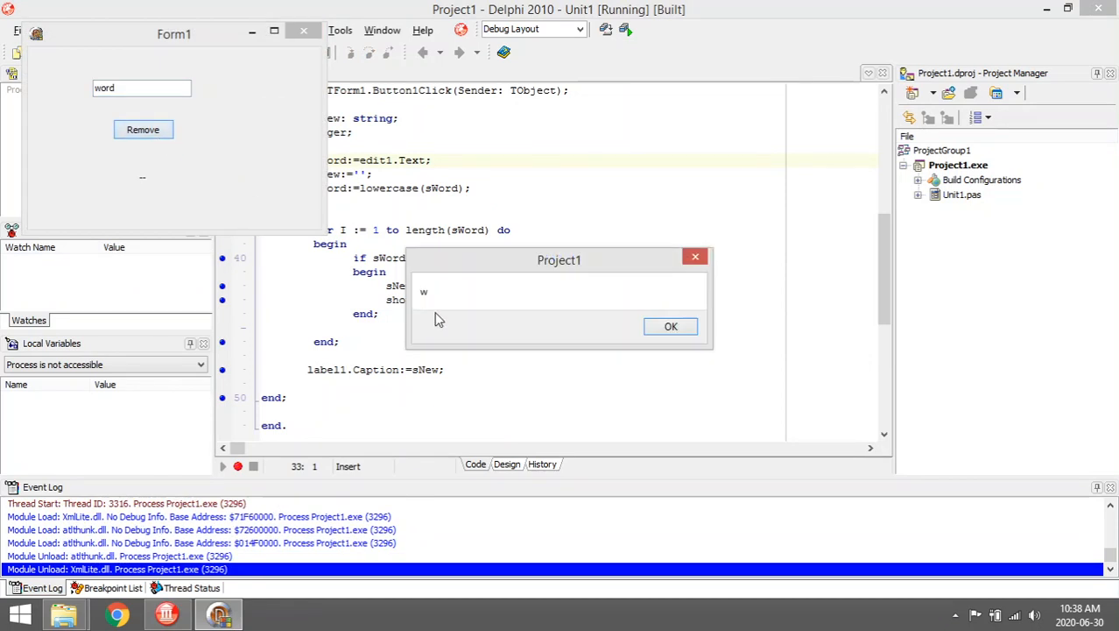
click(671, 325)
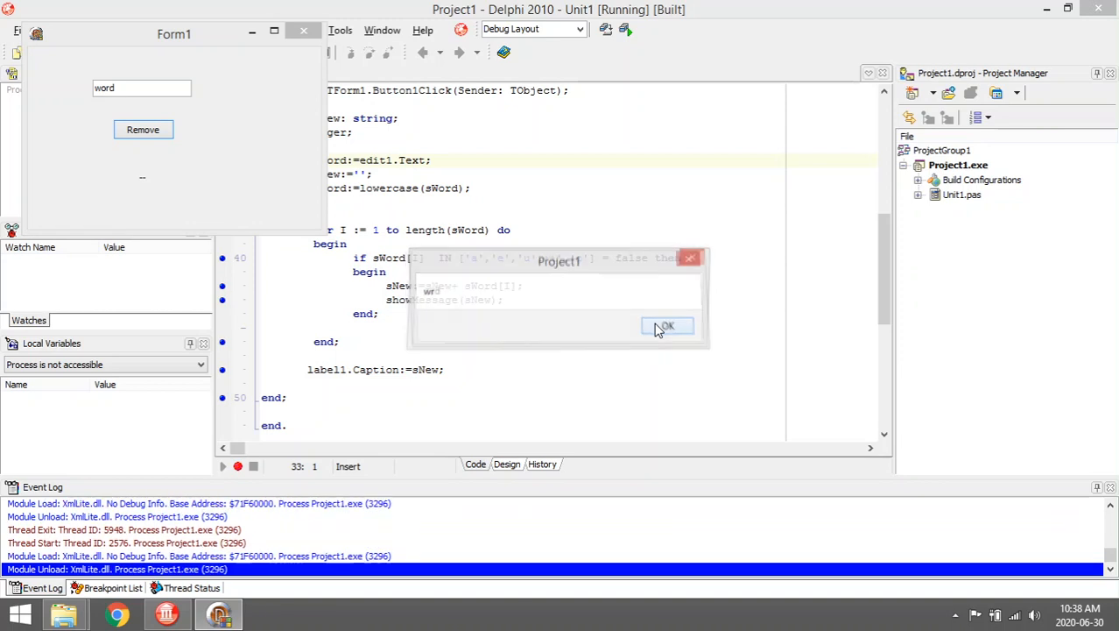
click(667, 325)
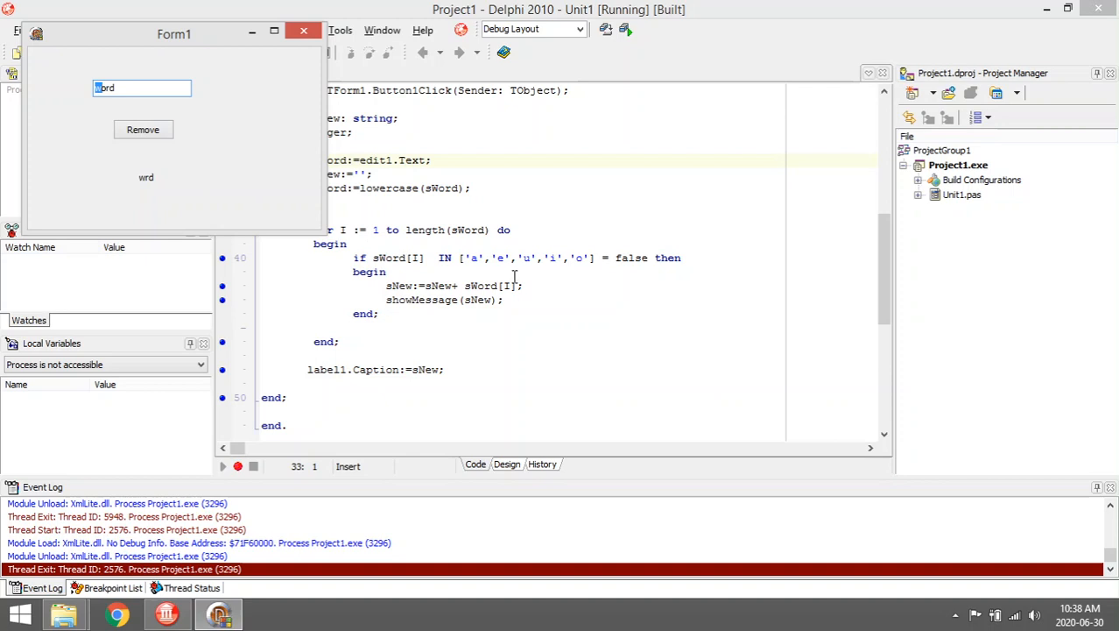
mouse_move(181, 87)
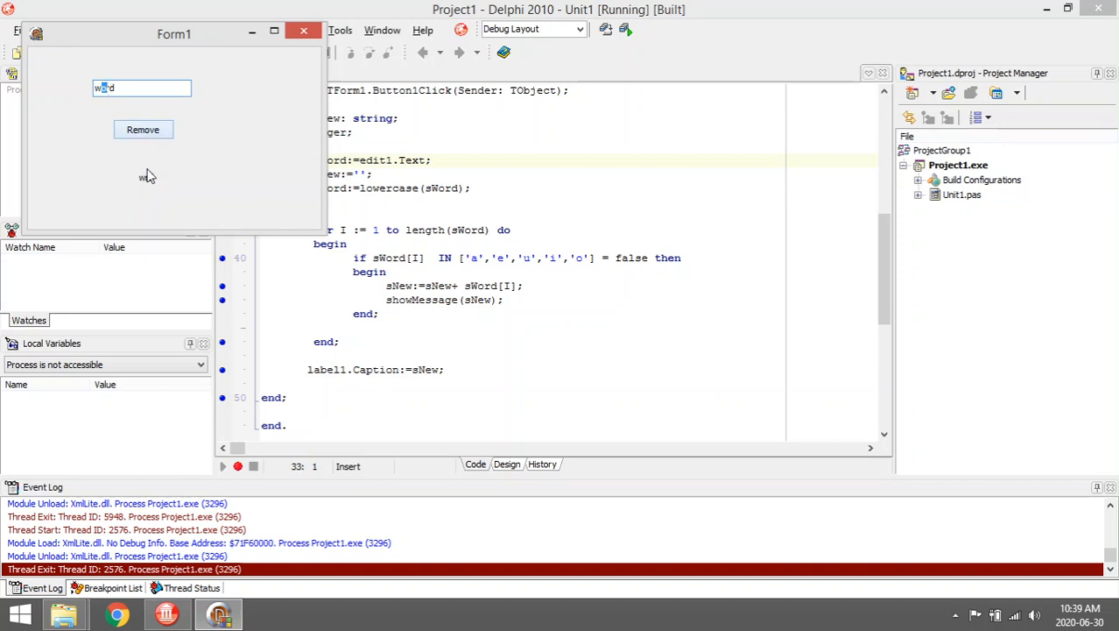
Step: Rerun Remove on 'word', dismiss the 'wrd' message, and close the running form
click(143, 129)
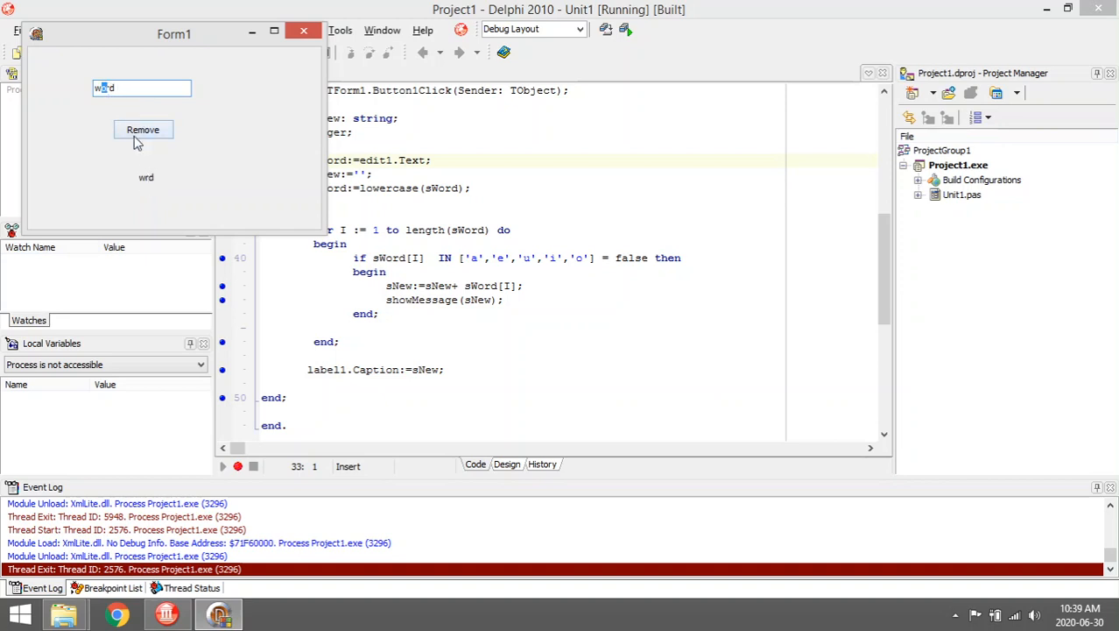
click(142, 129)
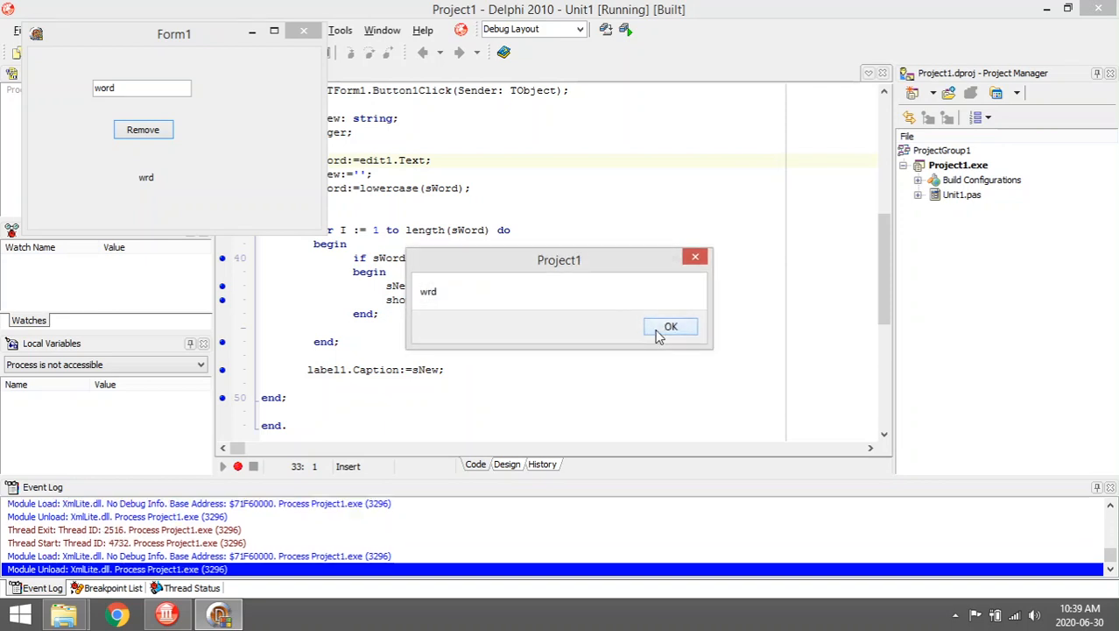
click(670, 326)
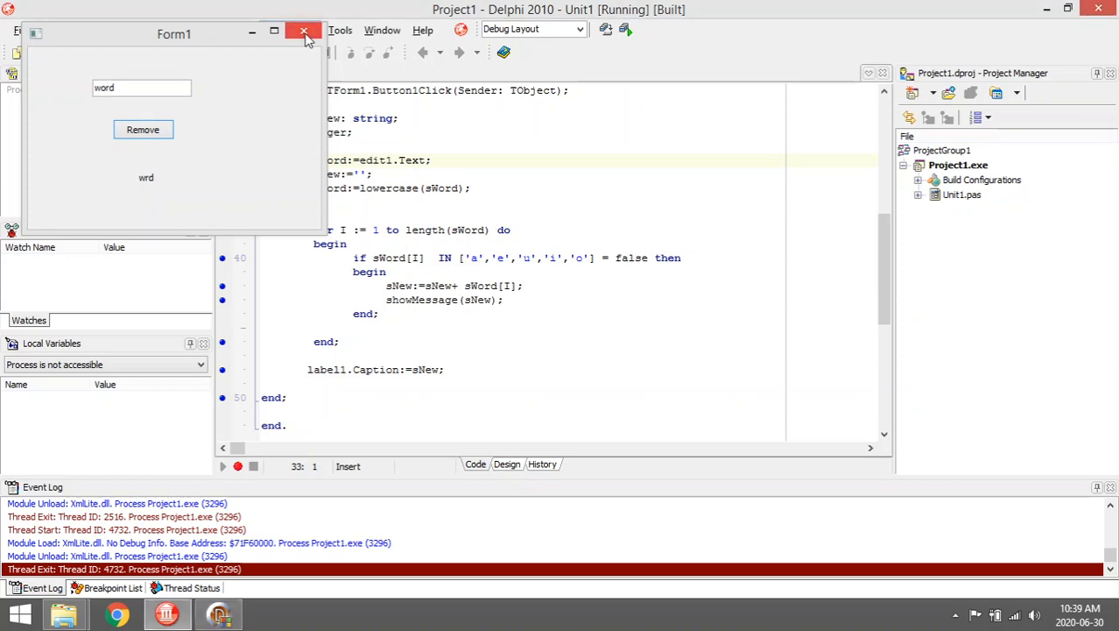
click(304, 33)
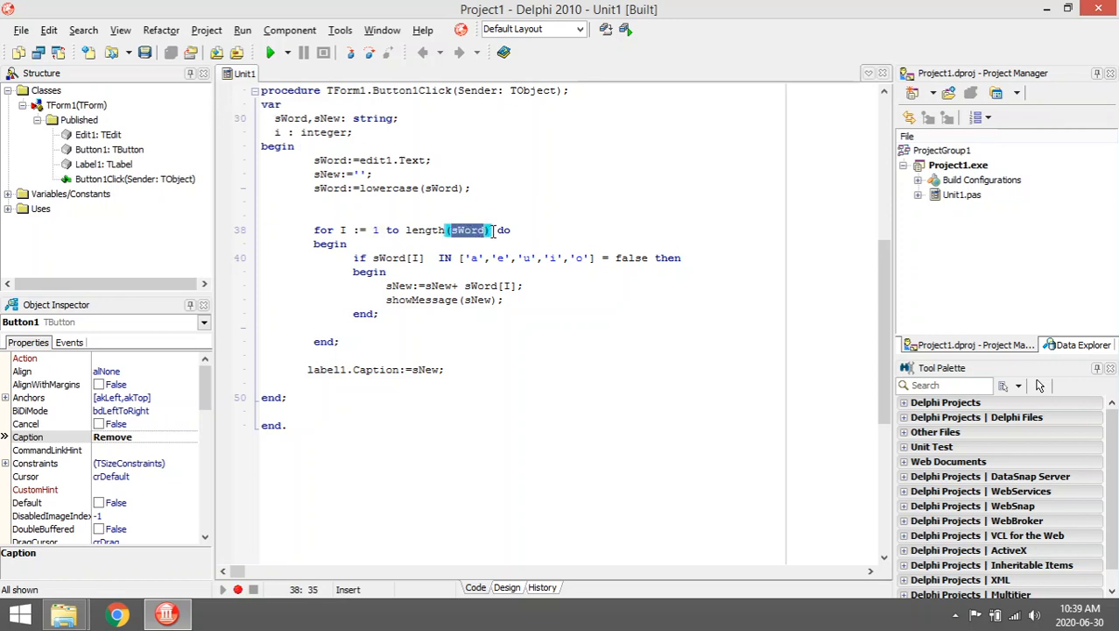
scroll(down, 3)
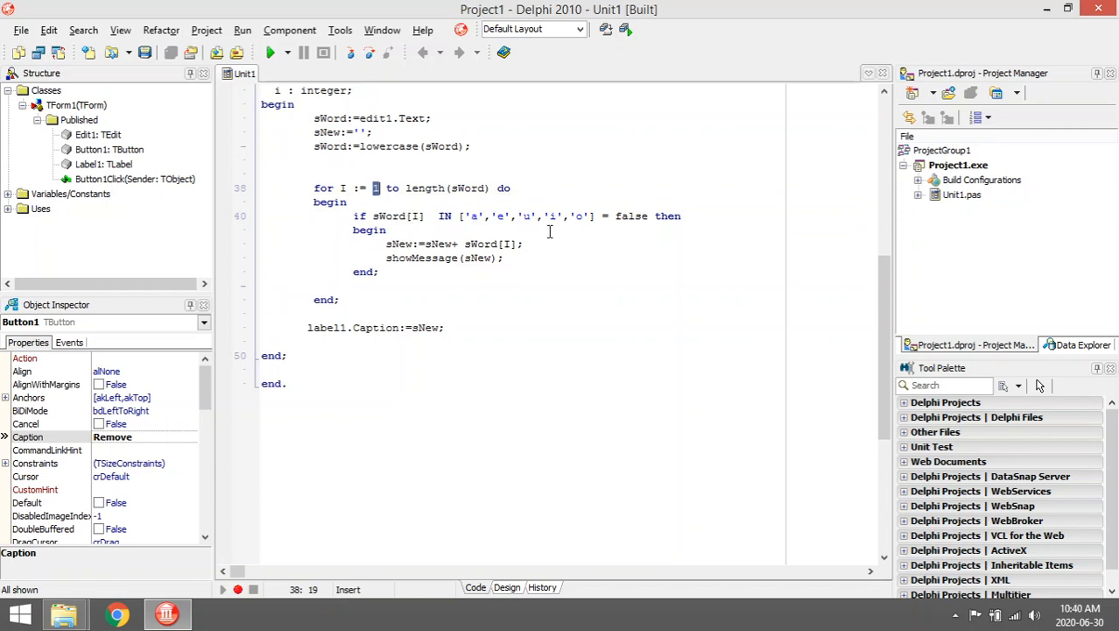
mouse_move(625, 229)
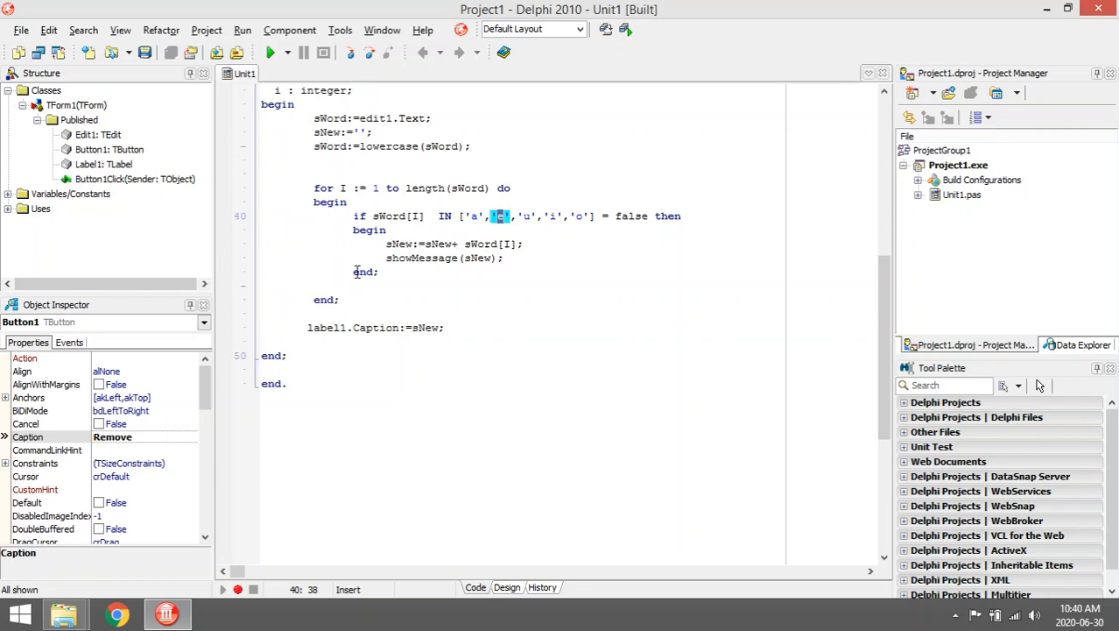
mouse_move(344, 191)
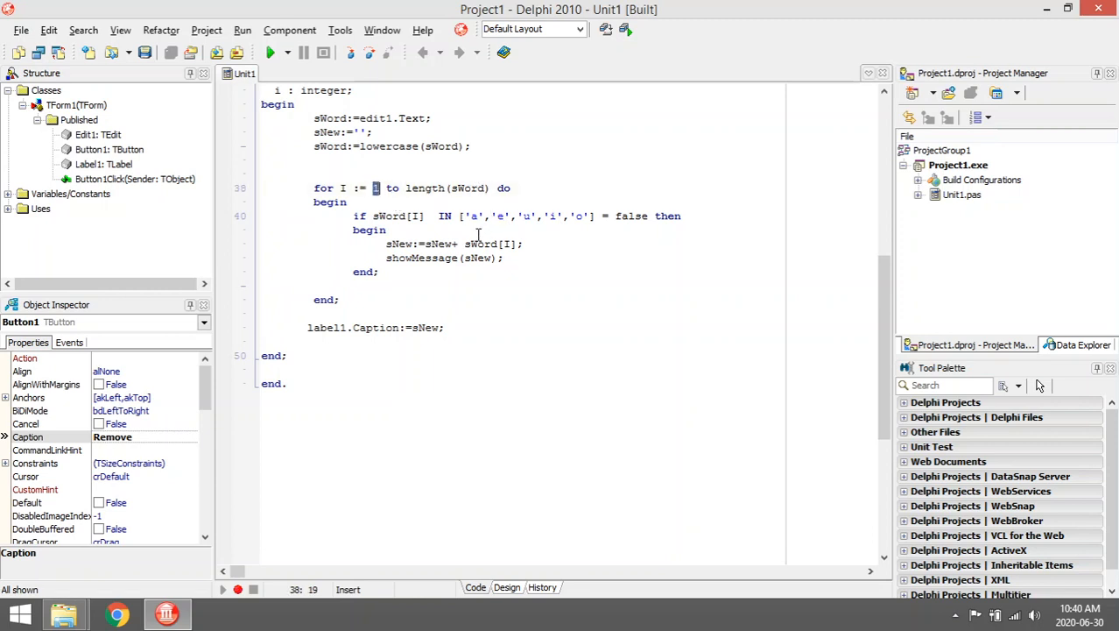
double_click(435, 244)
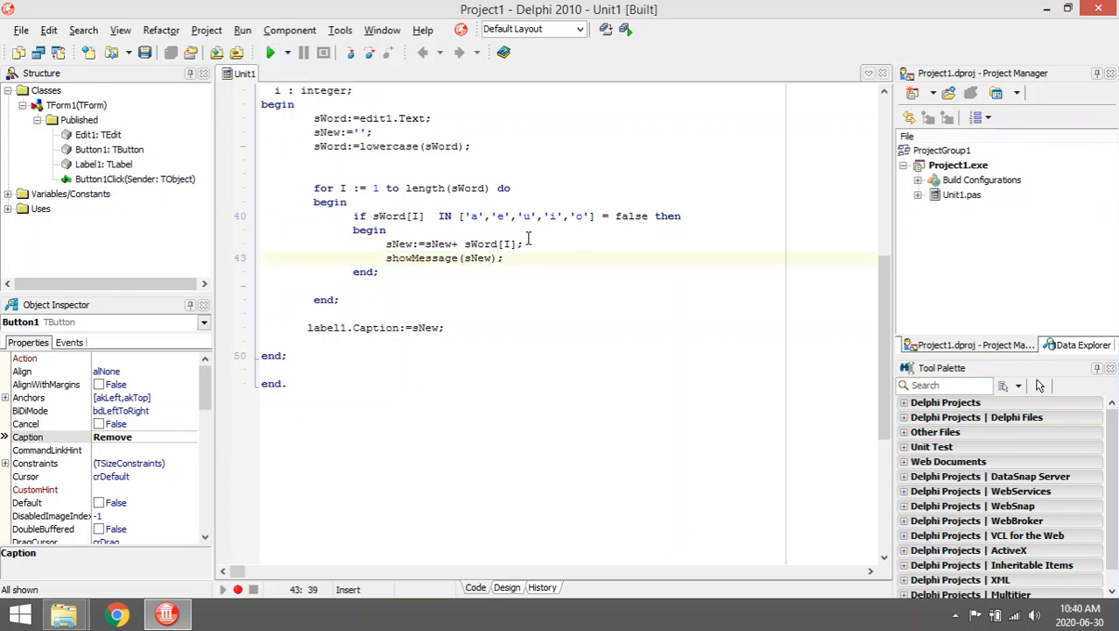
click(617, 215)
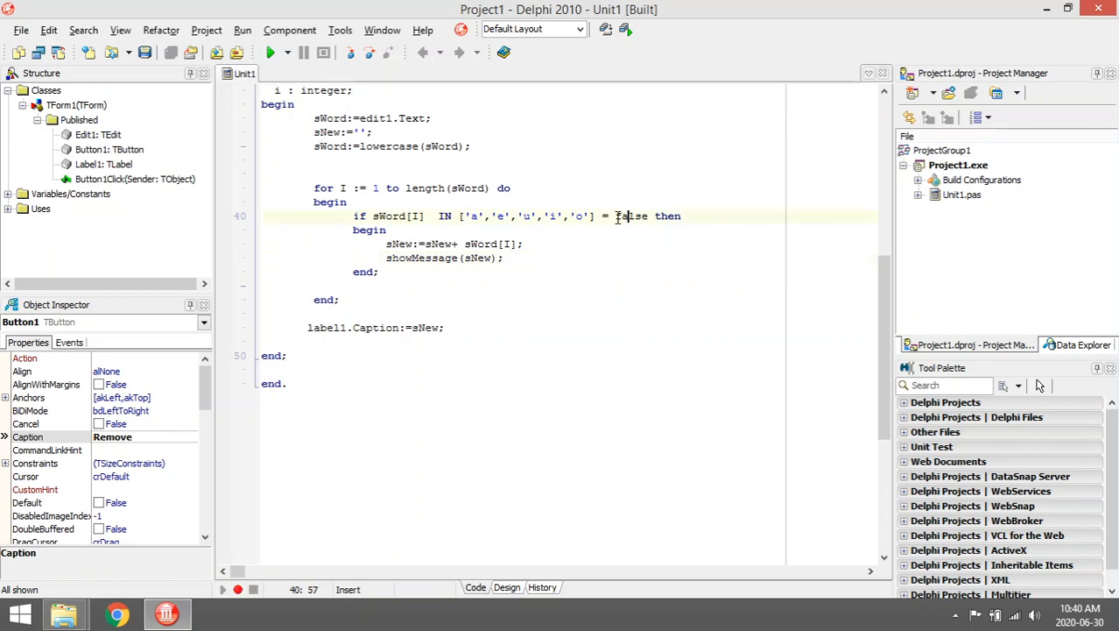
double_click(631, 215)
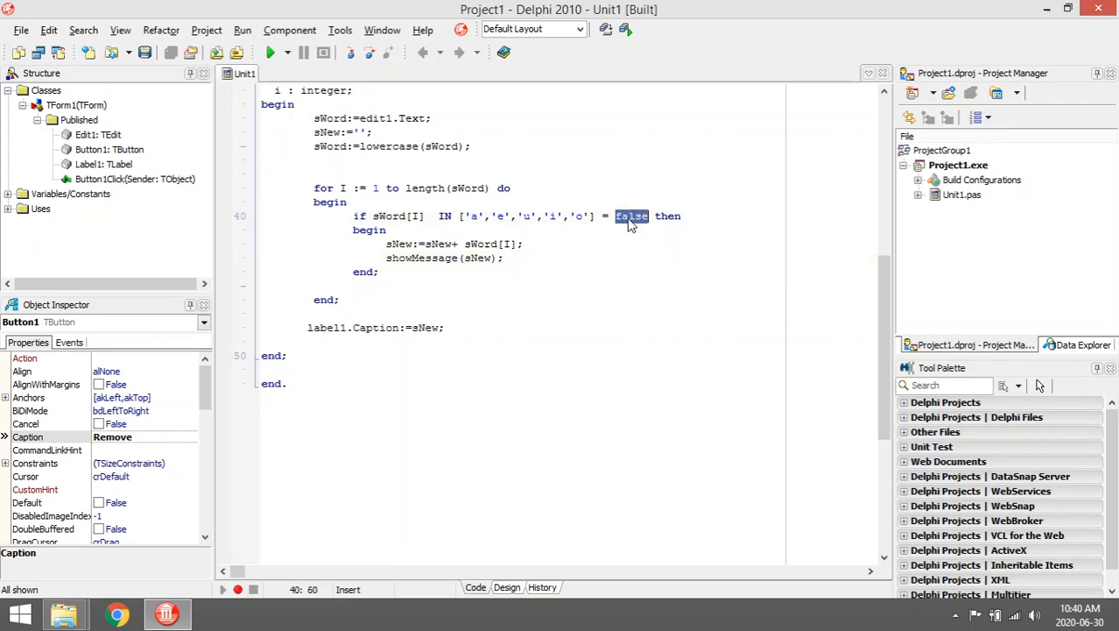